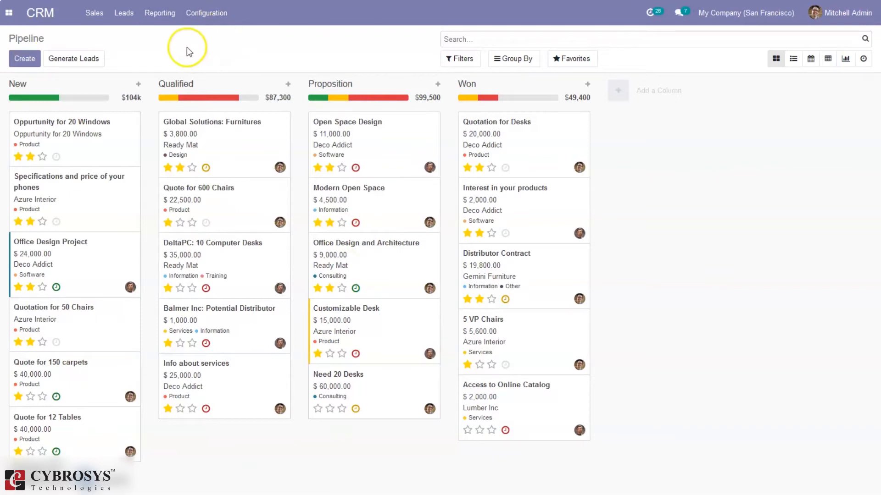
- Apply the My Pipeline filter so only your own opportunities show
{"action": "left_click", "coordinate": [460, 58]}
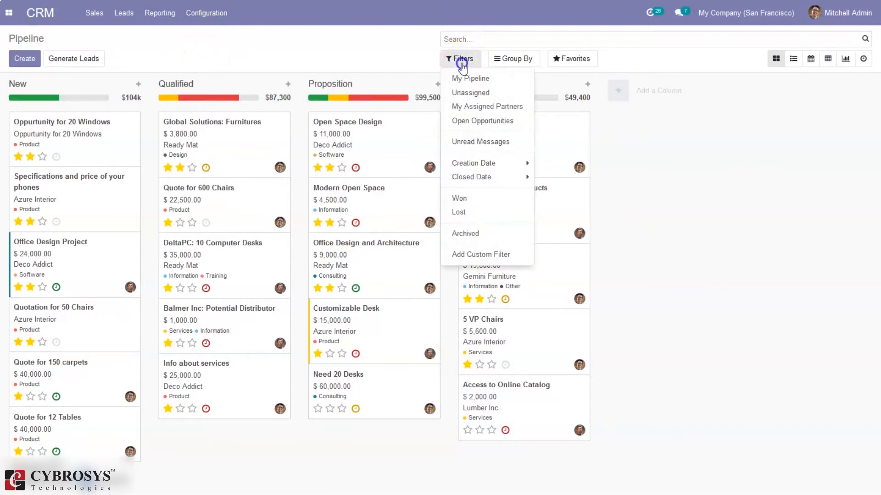
{"action": "left_click", "coordinate": [471, 78]}
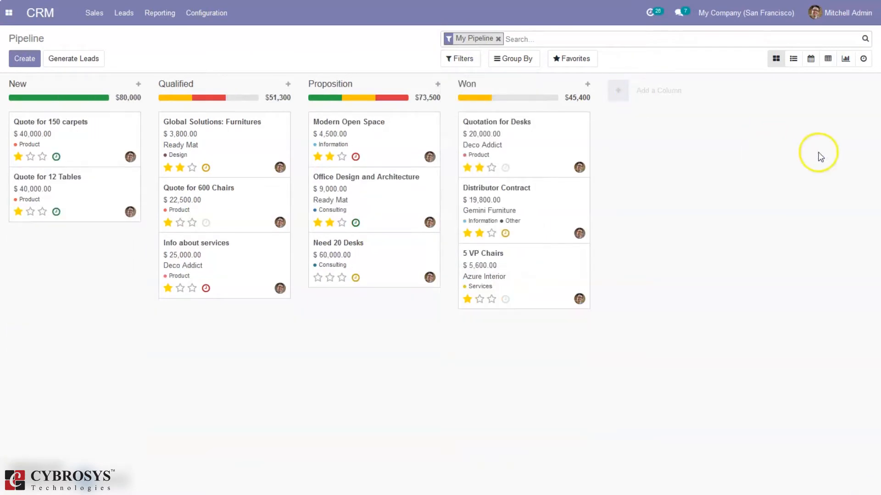
{"action": "mouse_move", "coordinate": [155, 146]}
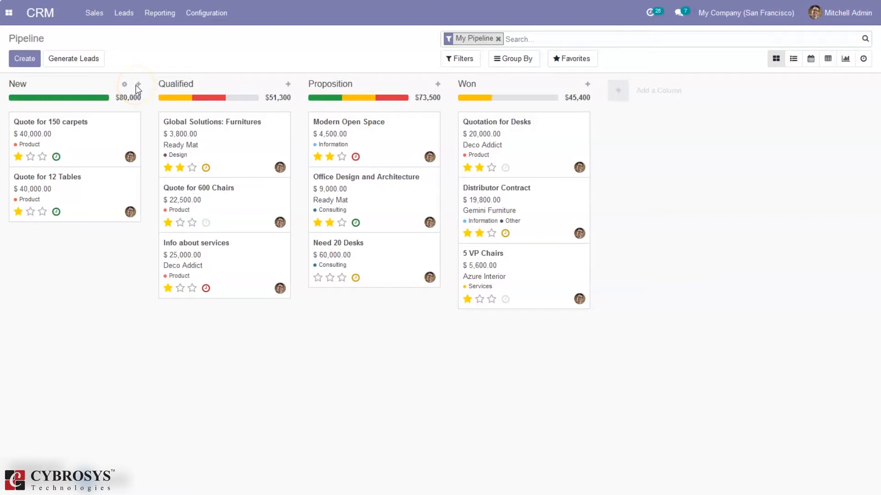
{"action": "mouse_move", "coordinate": [138, 88]}
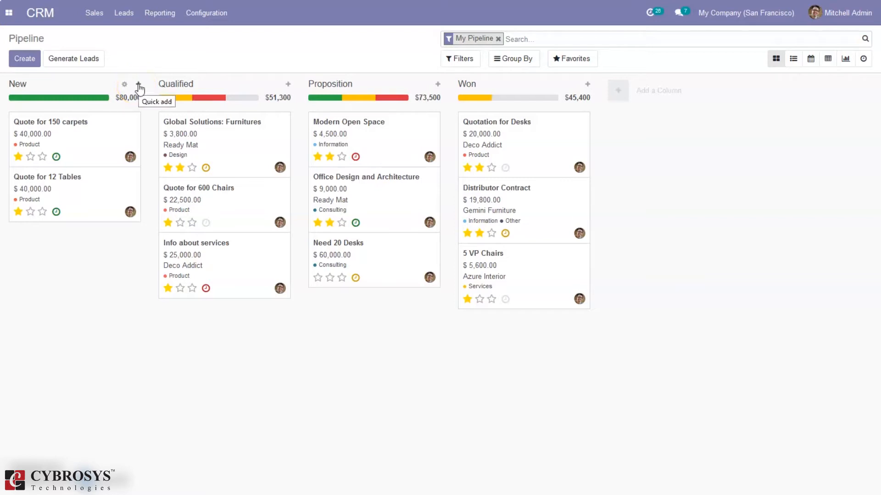
{"action": "mouse_move", "coordinate": [212, 60]}
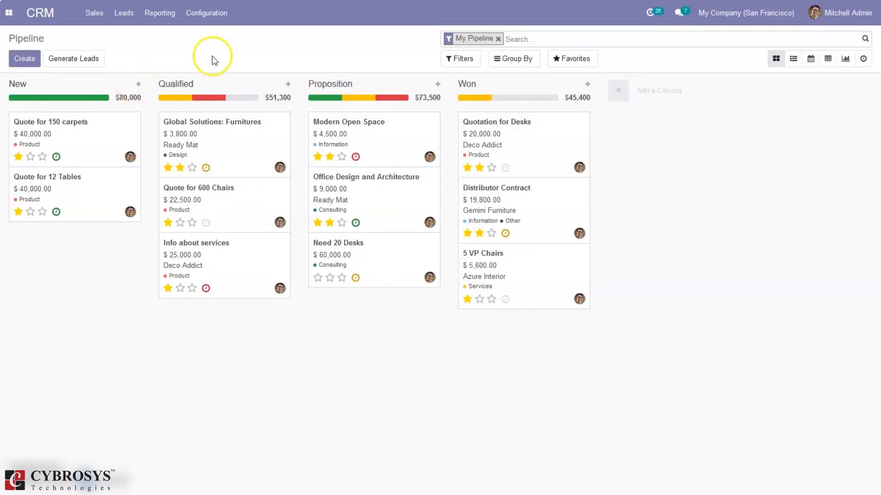
{"action": "mouse_move", "coordinate": [35, 90]}
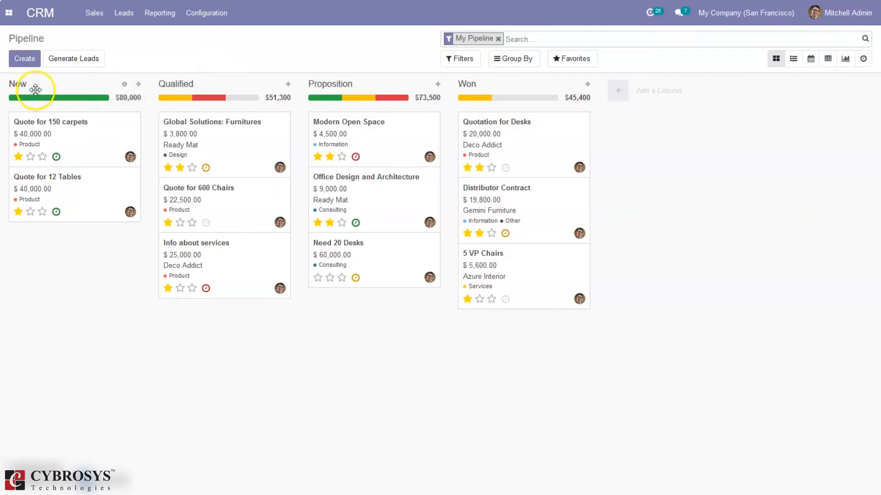
{"action": "mouse_move", "coordinate": [353, 110]}
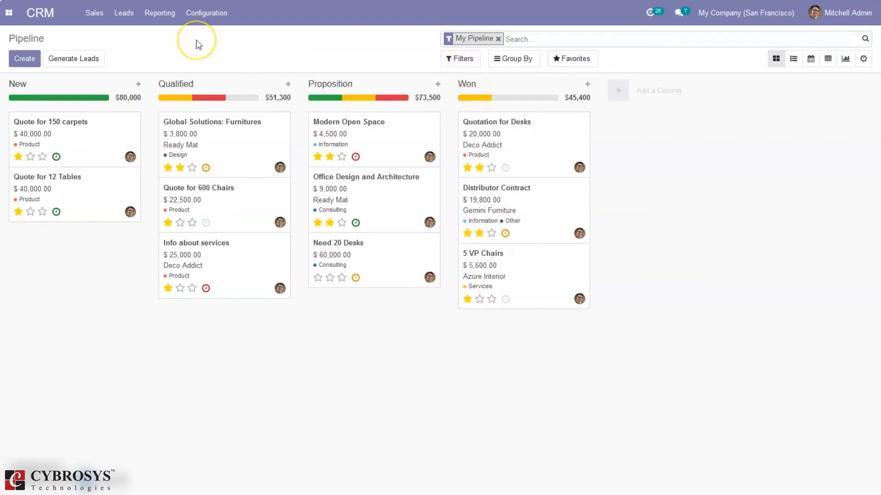
{"action": "mouse_move", "coordinate": [198, 44]}
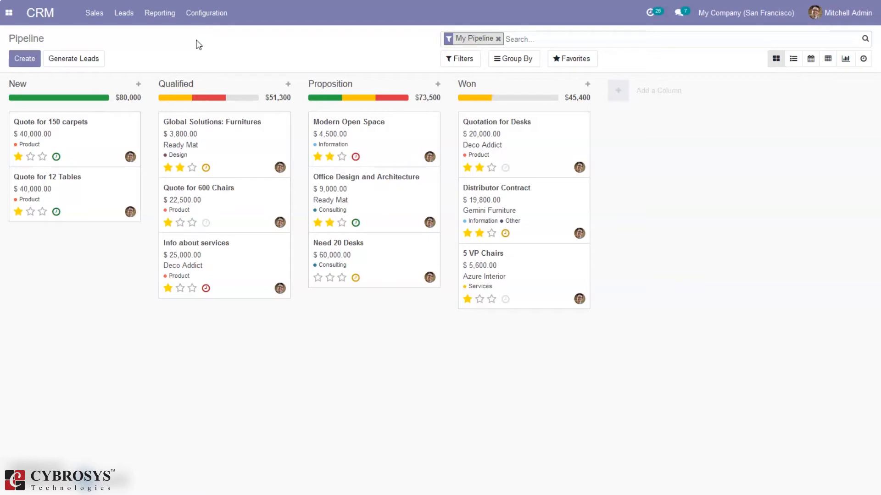
{"action": "mouse_move", "coordinate": [323, 103]}
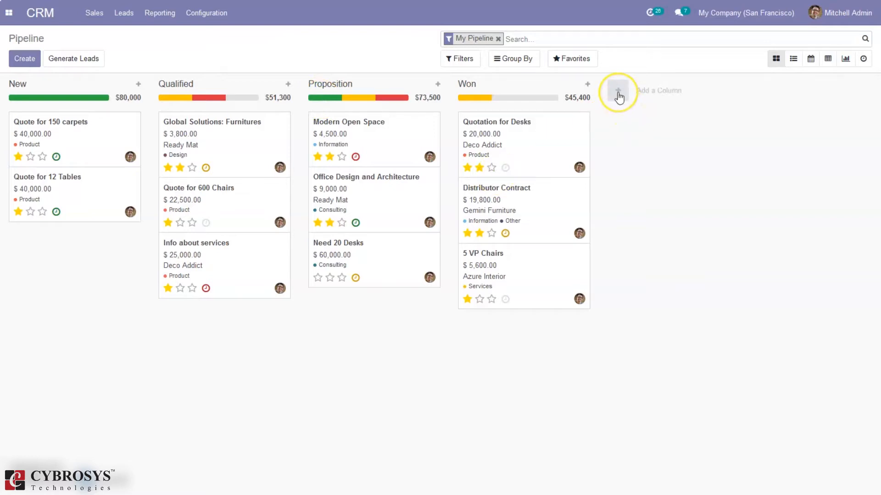
- Create a new stage column titled 'Second Proposition' on the pipeline board
{"action": "left_click", "coordinate": [618, 91]}
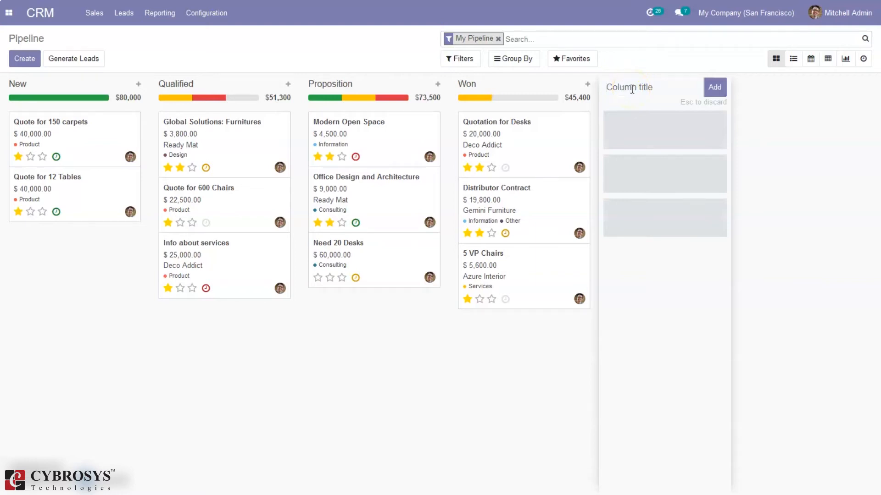
{"action": "type", "text": "Second Proposition"}
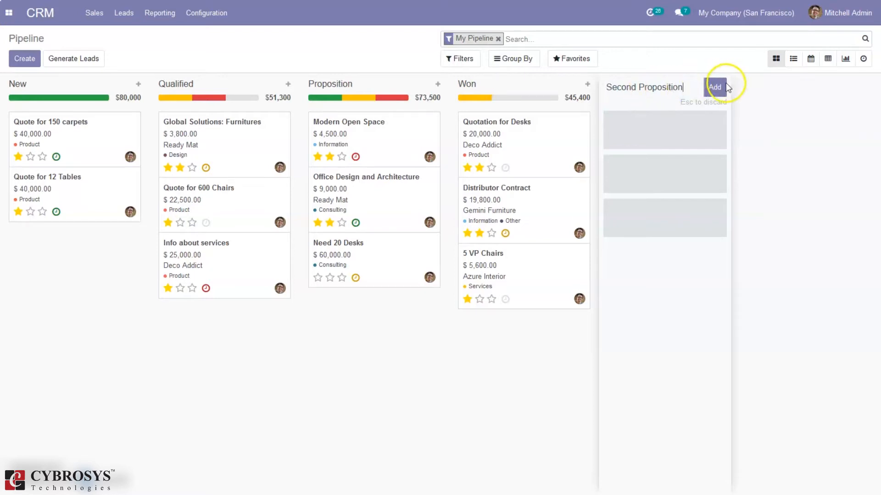
{"action": "left_click", "coordinate": [715, 87]}
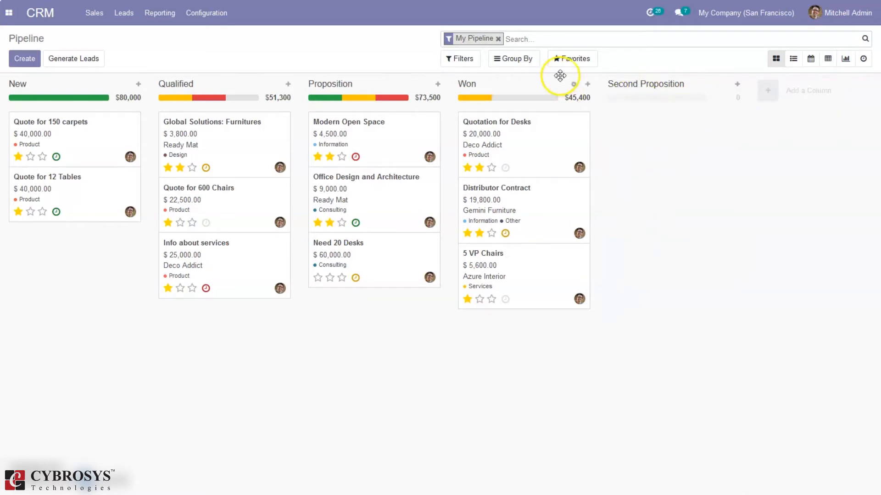
{"action": "mouse_move", "coordinate": [651, 90]}
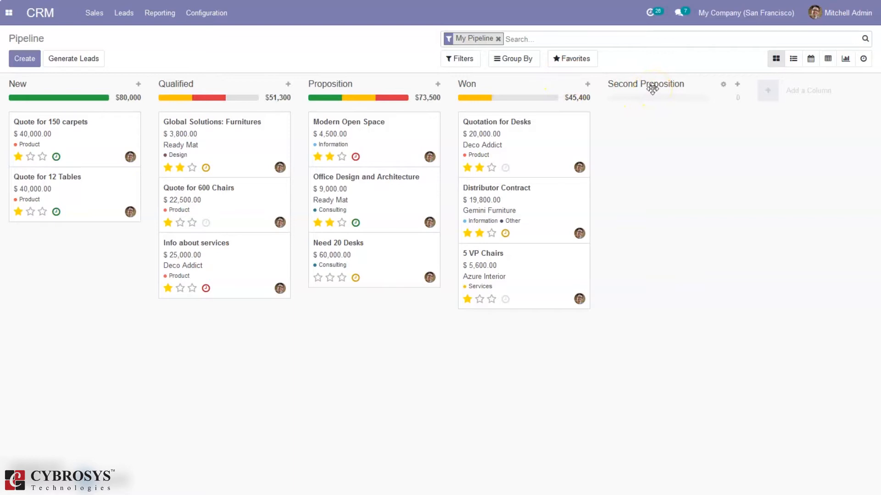
- Drag the Second Proposition column header left to sit between Proposition and Won
{"action": "left_click_drag", "start_coordinate": [646, 84], "coordinate": [352, 83]}
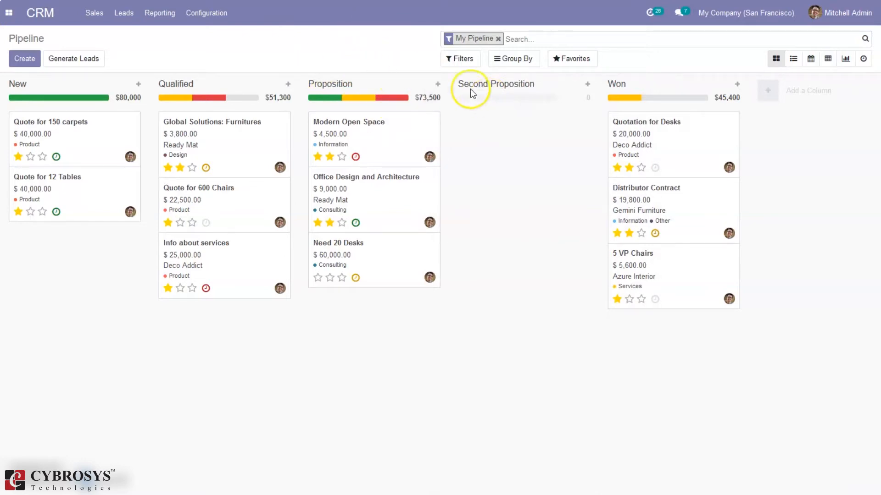
{"action": "mouse_move", "coordinate": [463, 107]}
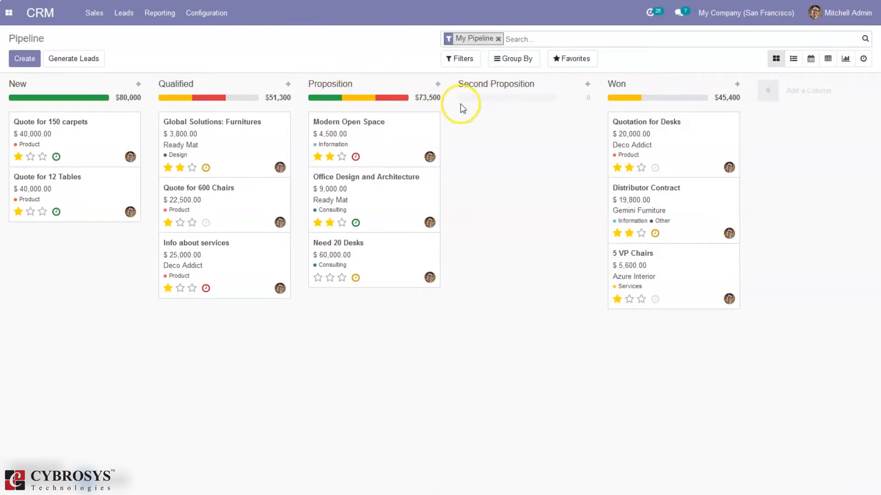
{"action": "mouse_move", "coordinate": [587, 90]}
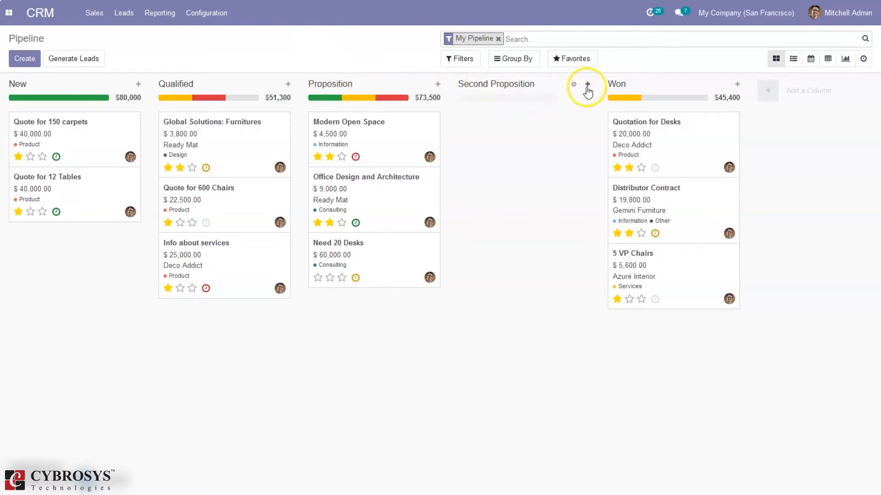
{"action": "mouse_move", "coordinate": [588, 87]}
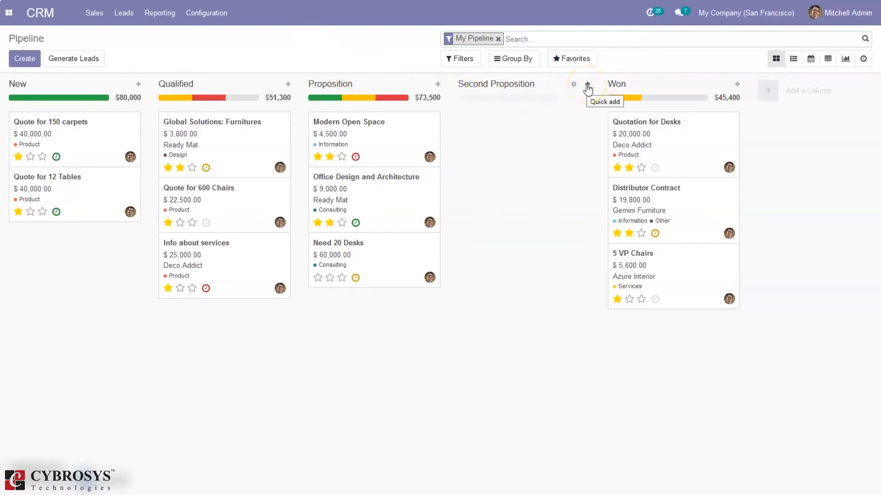
- Quick-add a Deco Addict opportunity with $50,000 revenue and two stars in Second Proposition
{"action": "left_click", "coordinate": [589, 87]}
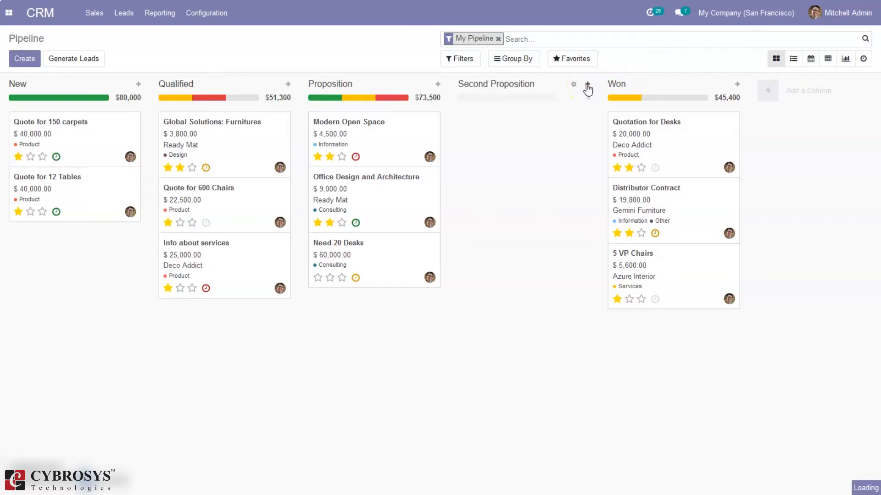
{"action": "left_click", "coordinate": [587, 84]}
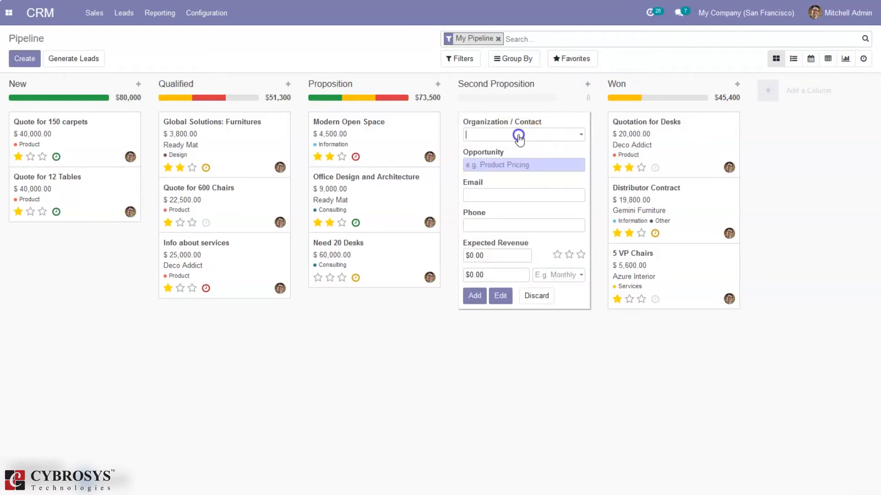
{"action": "left_click", "coordinate": [522, 134]}
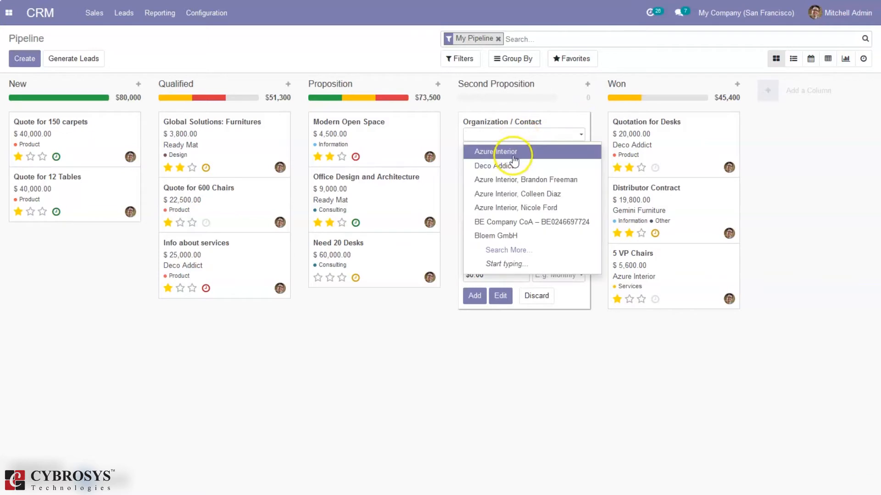
{"action": "left_click", "coordinate": [488, 165]}
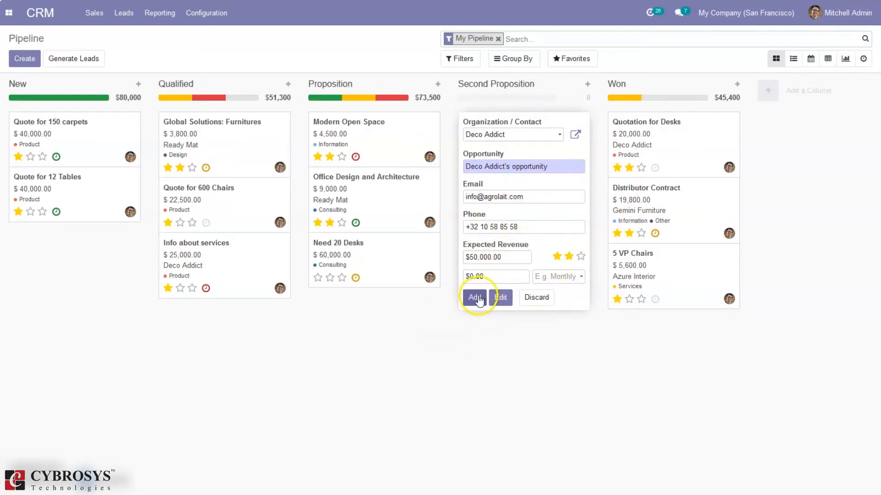
{"action": "left_click", "coordinate": [474, 297]}
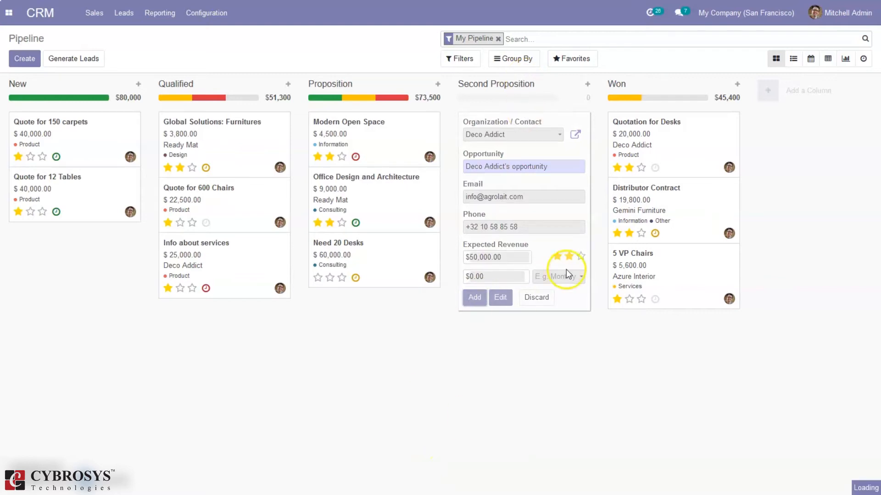
{"action": "left_click", "coordinate": [474, 295]}
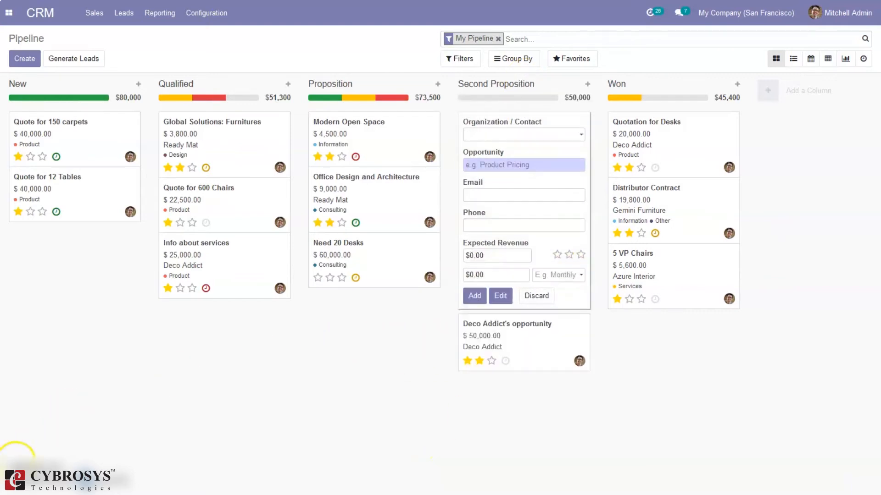
- Dismiss the empty quick-add form and open Schedule Activity from the Deco Addict card
{"action": "left_click", "coordinate": [535, 296]}
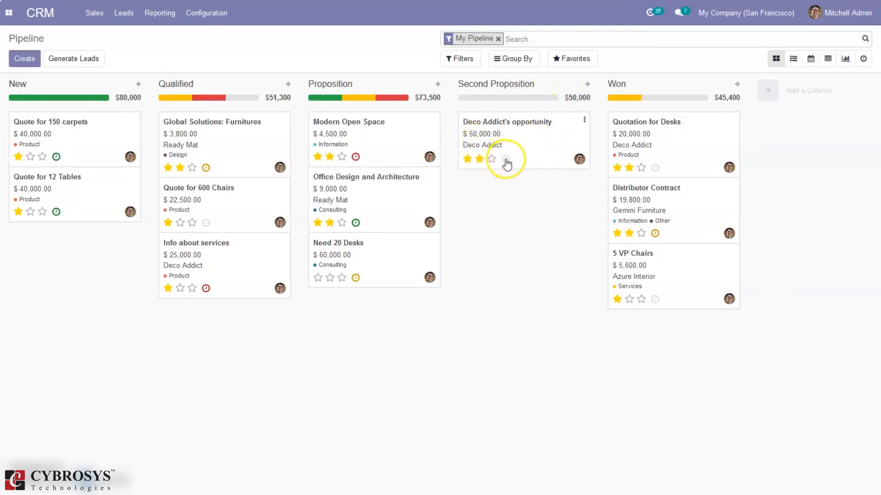
{"action": "left_click", "coordinate": [505, 159]}
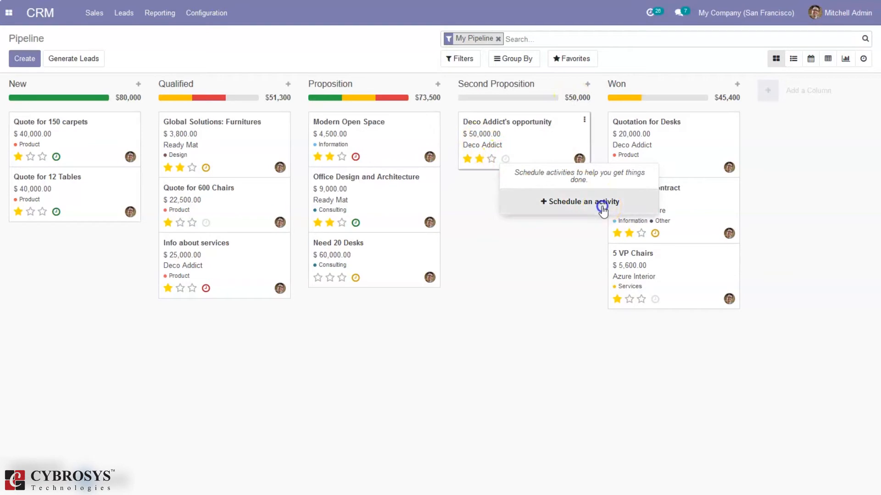
{"action": "left_click", "coordinate": [580, 202]}
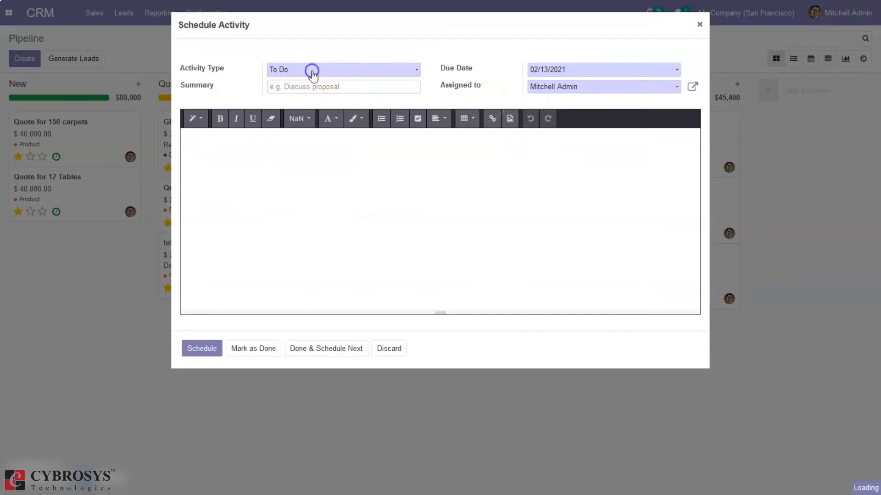
- Schedule a Call activity due 02/10/2021 on the Deco Addict opportunity
{"action": "left_click", "coordinate": [312, 70]}
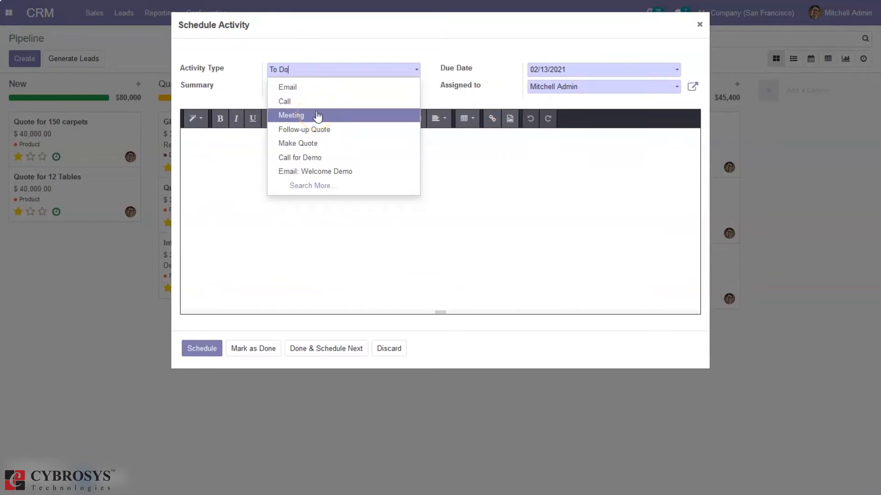
{"action": "left_click", "coordinate": [284, 101]}
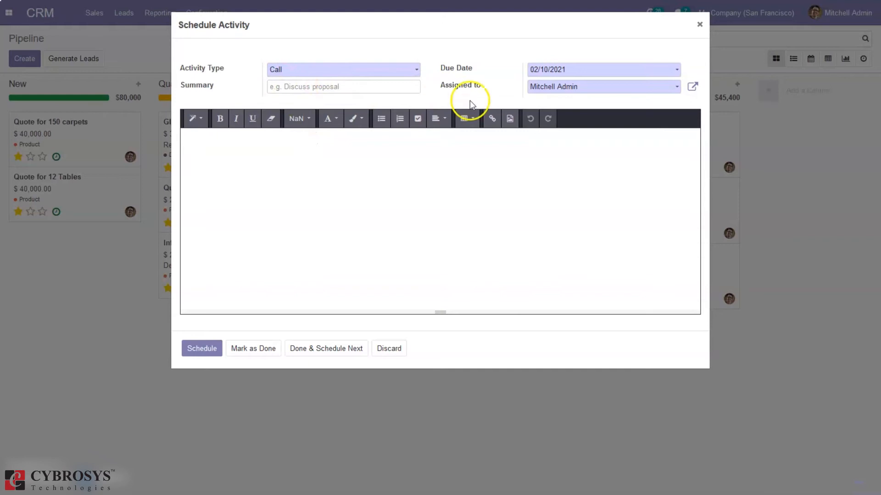
{"action": "left_click", "coordinate": [202, 348]}
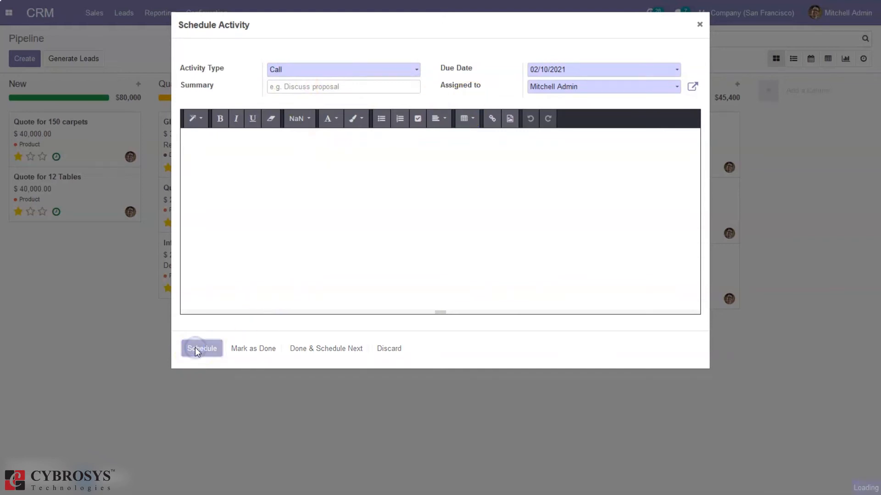
{"action": "left_click", "coordinate": [202, 349]}
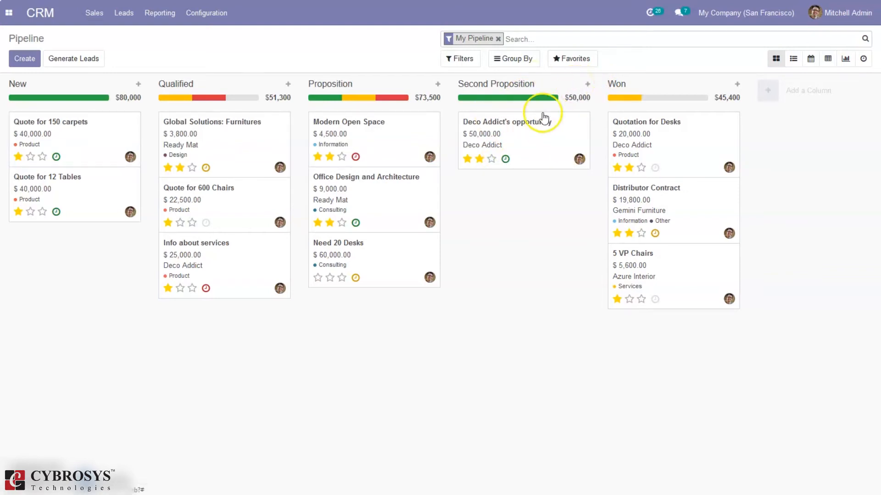
- Fold and unfold the Second Proposition column, then open its Edit Stage form
{"action": "left_click", "coordinate": [574, 83]}
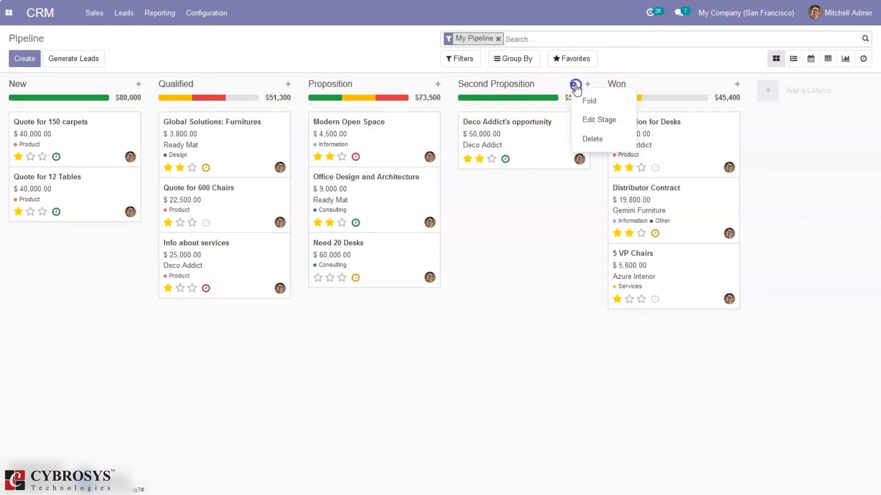
{"action": "left_click", "coordinate": [589, 101]}
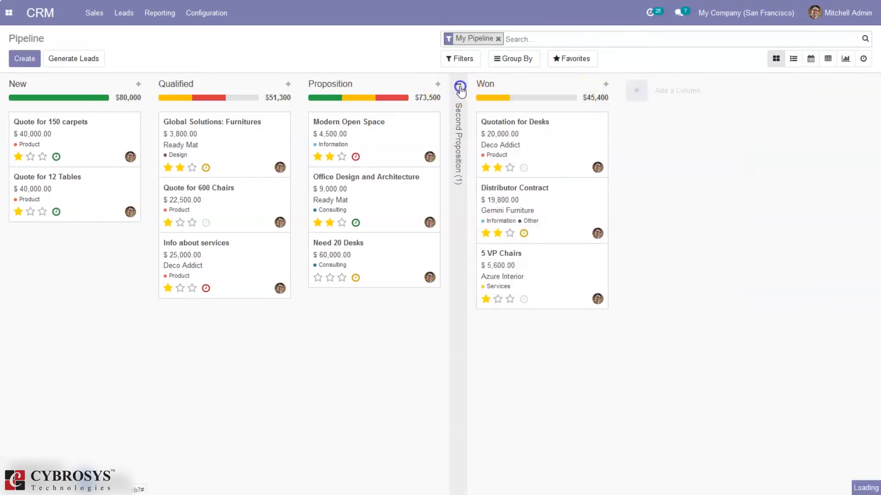
{"action": "left_click", "coordinate": [571, 83]}
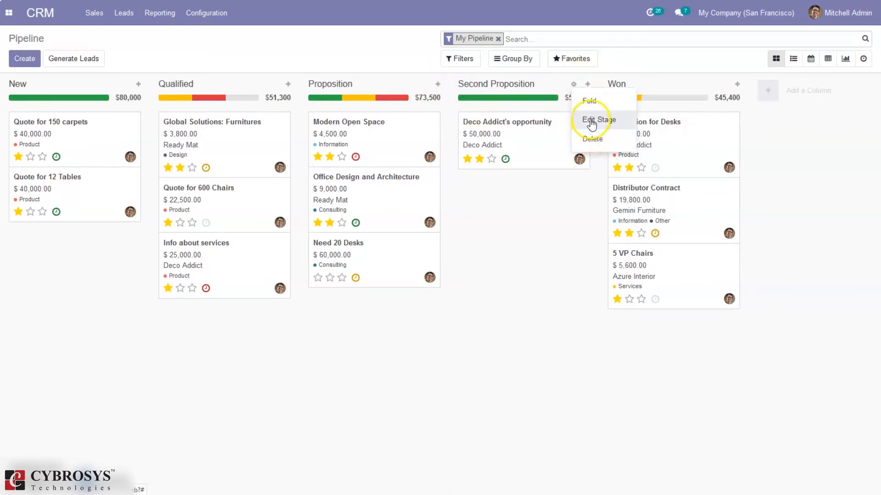
{"action": "left_click", "coordinate": [599, 120]}
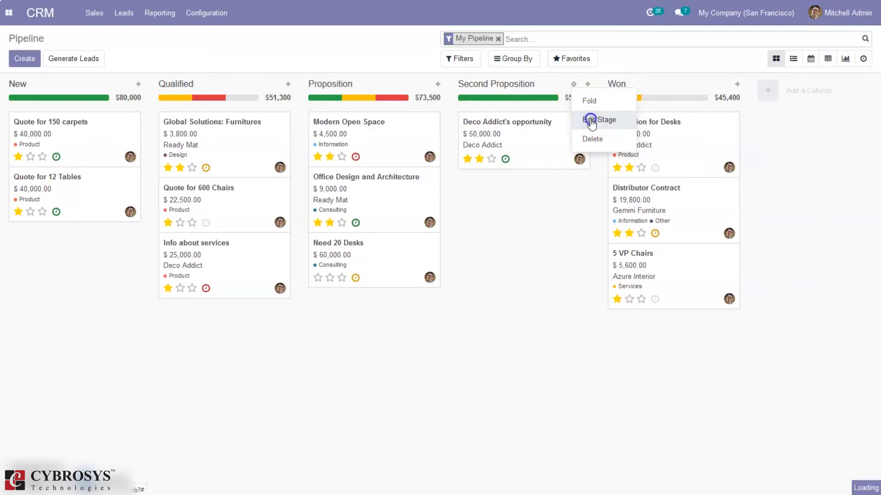
{"action": "left_click", "coordinate": [601, 120]}
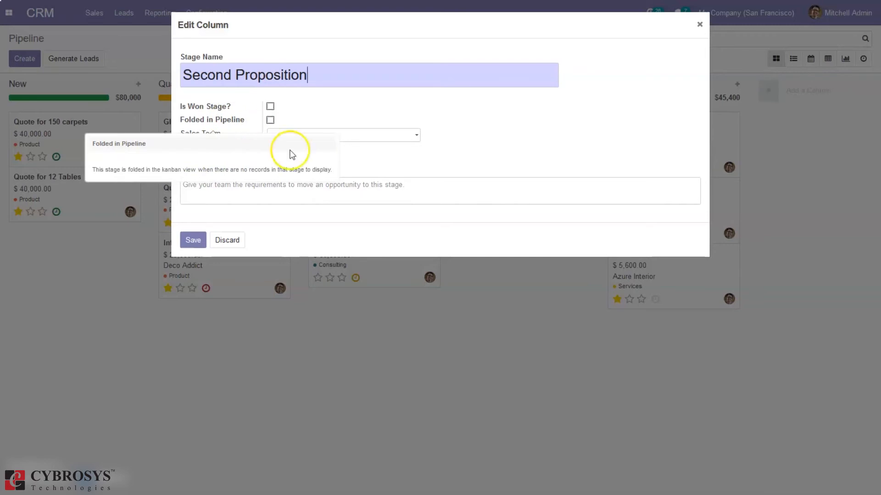
{"action": "mouse_move", "coordinate": [278, 140]}
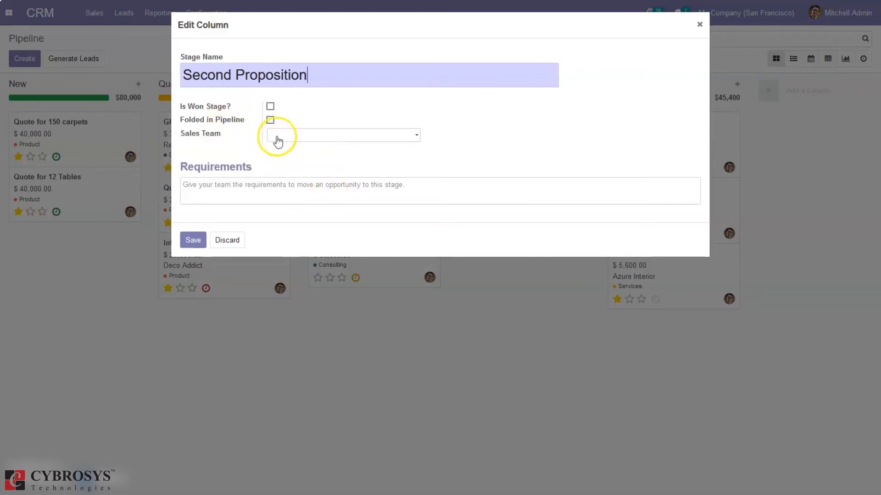
- Check the Sales Team dropdown without choosing, then save the Edit Column form unchanged
{"action": "left_click", "coordinate": [341, 135]}
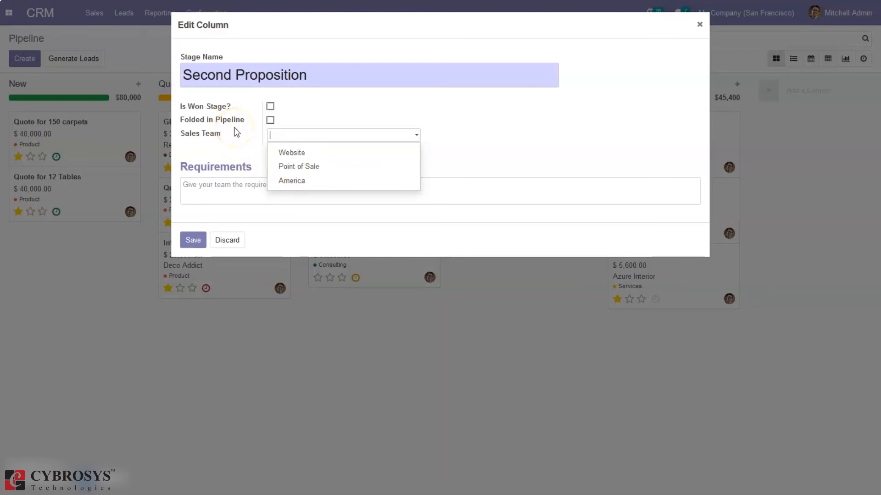
{"action": "left_click", "coordinate": [251, 184]}
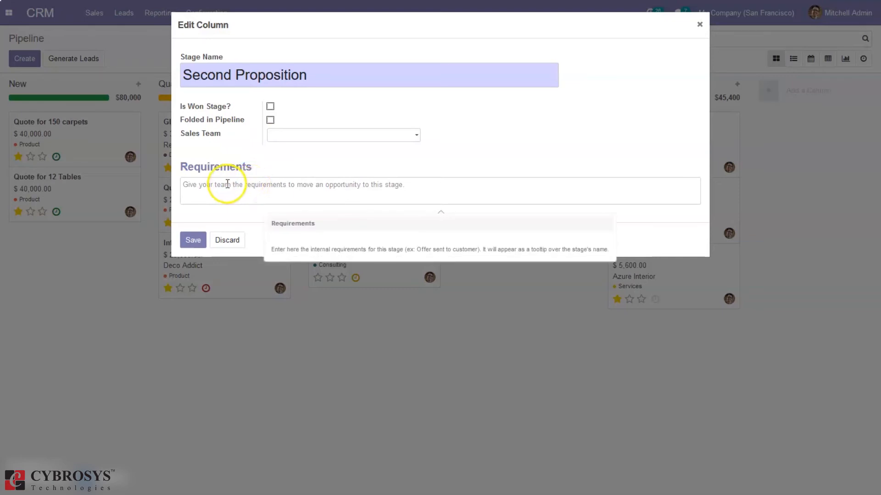
{"action": "mouse_move", "coordinate": [278, 190]}
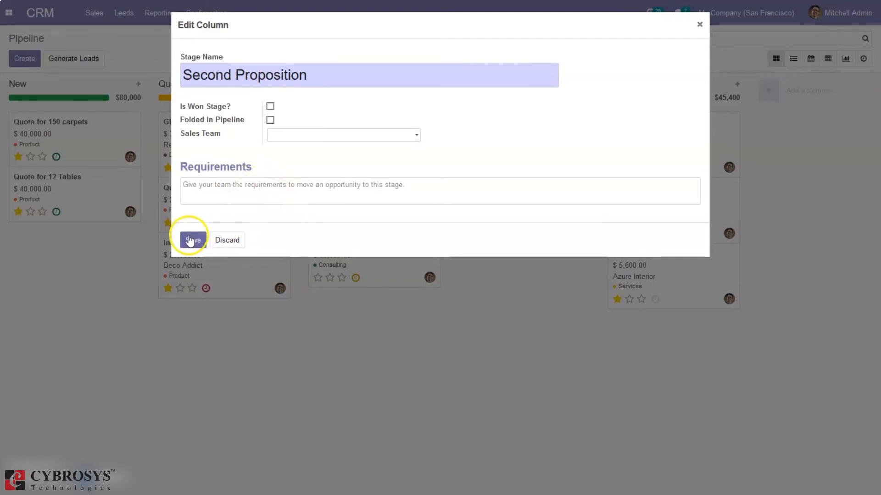
{"action": "left_click", "coordinate": [192, 240]}
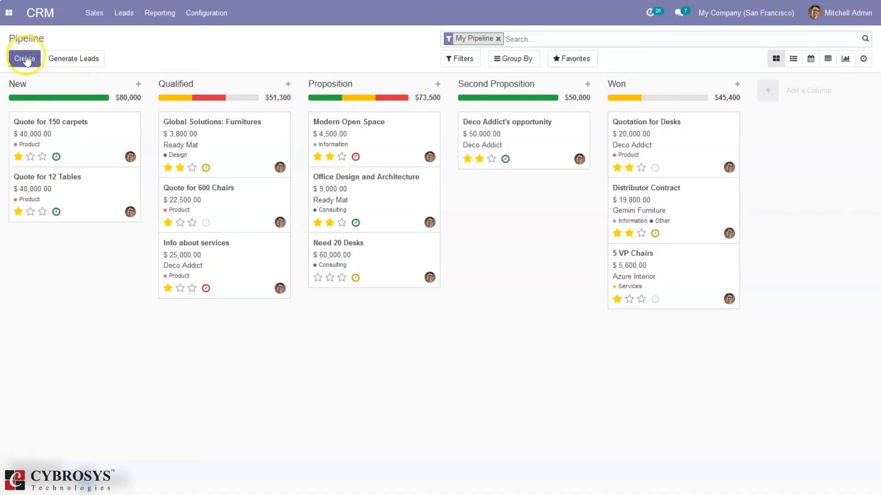
- Quick-create a $10,000 Deco Addict opportunity and dismiss the leftover empty form
{"action": "left_click", "coordinate": [24, 58]}
{"action": "type", "text": "10000"}
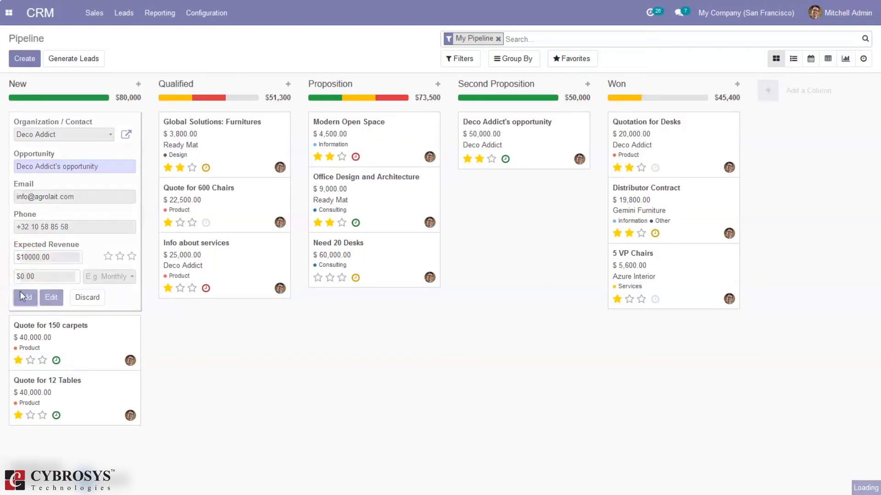
{"action": "left_click", "coordinate": [25, 296]}
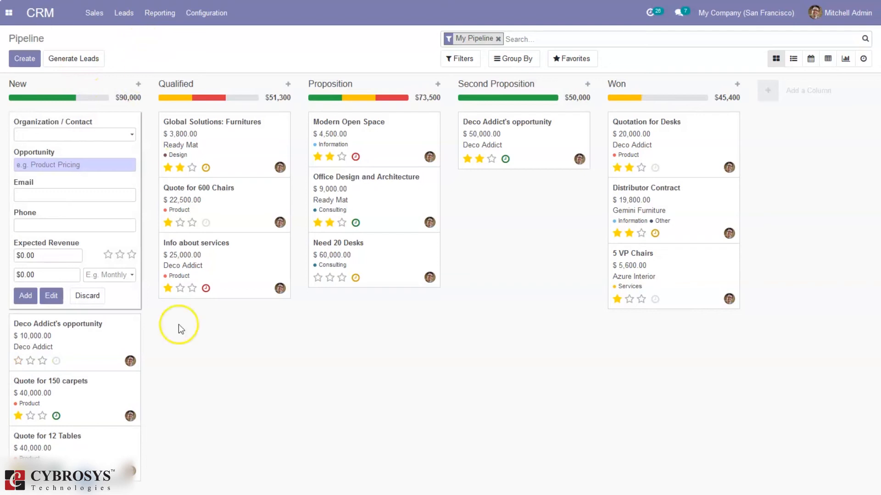
{"action": "left_click", "coordinate": [87, 296]}
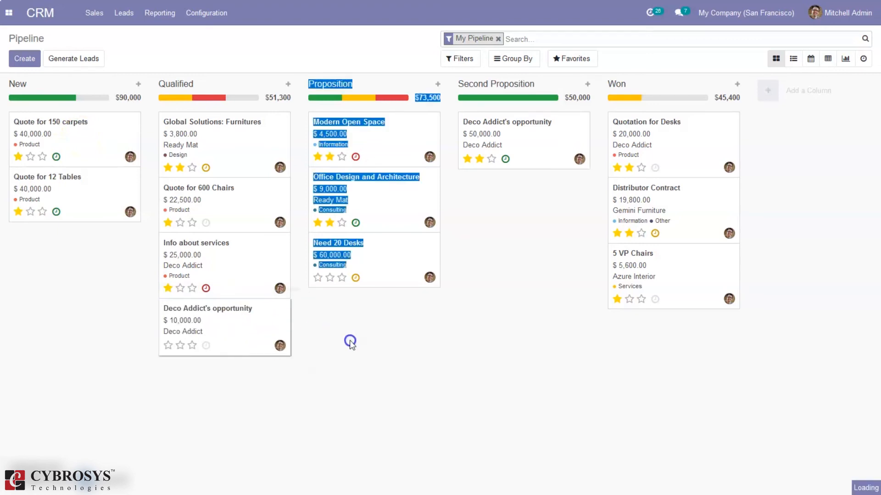
- Drag the $10,000 Deco Addict card through Proposition into Won, raising Won to $55,400
{"action": "left_click_drag", "start_coordinate": [224, 328], "coordinate": [384, 328]}
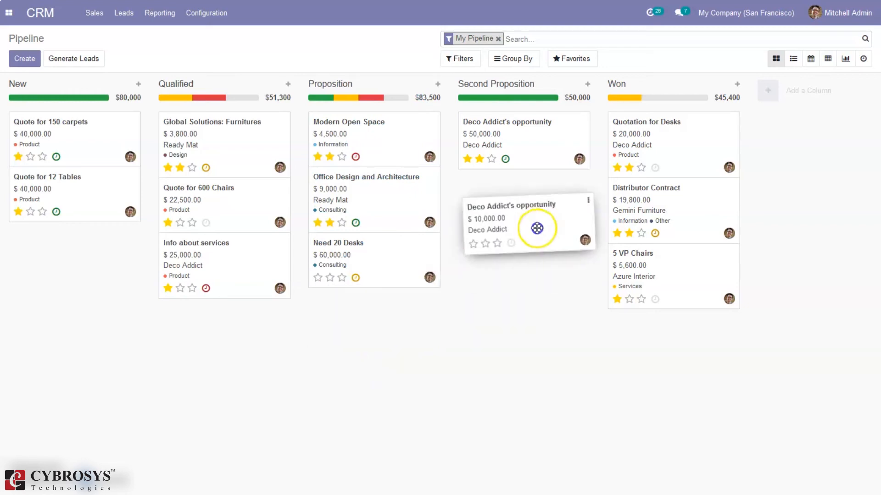
{"action": "left_click_drag", "start_coordinate": [536, 228], "coordinate": [536, 213]}
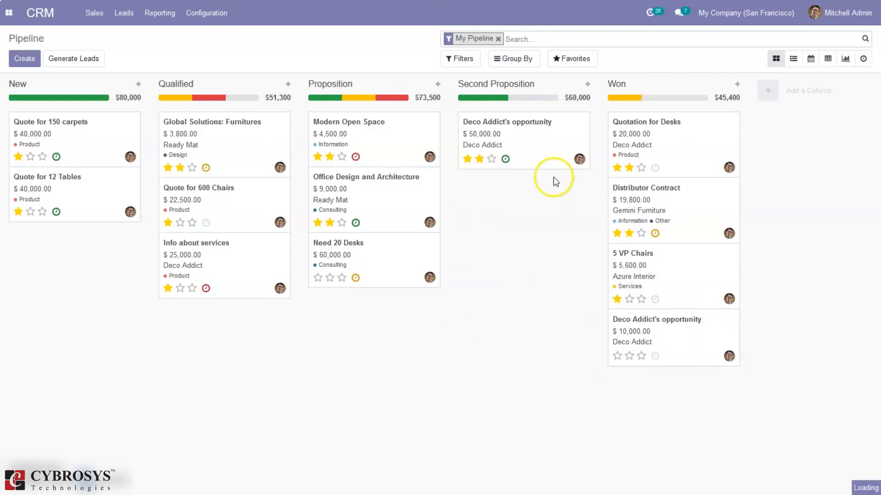
{"action": "left_click", "coordinate": [460, 59]}
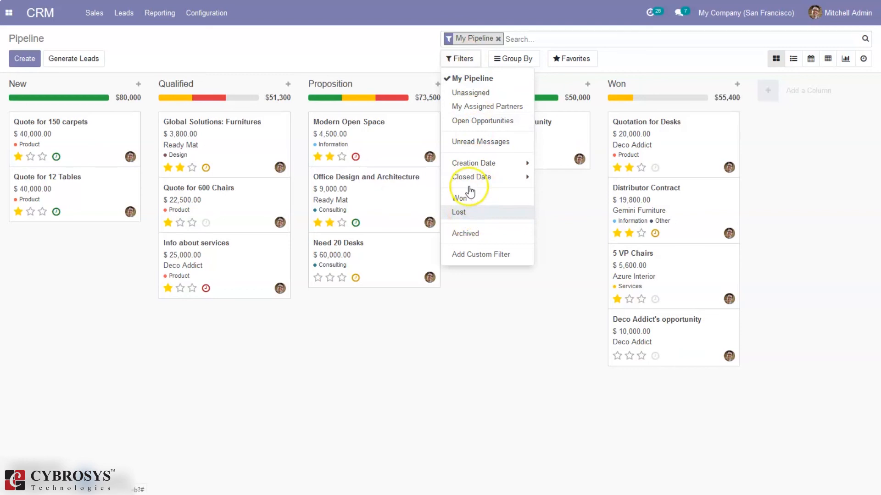
{"action": "mouse_move", "coordinate": [474, 107]}
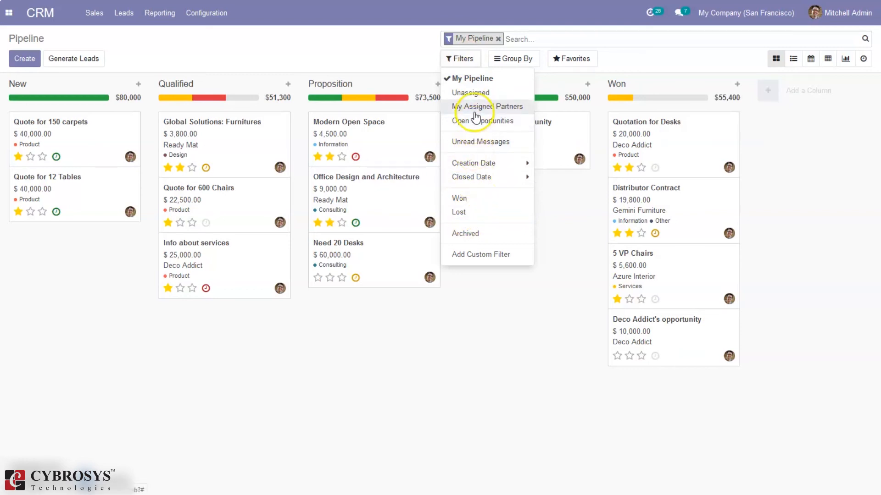
{"action": "left_click", "coordinate": [459, 198]}
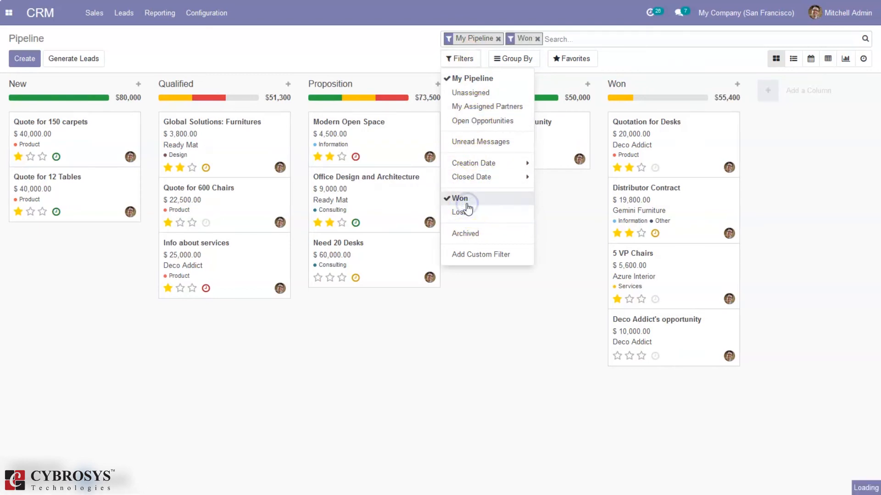
{"action": "left_click", "coordinate": [460, 212]}
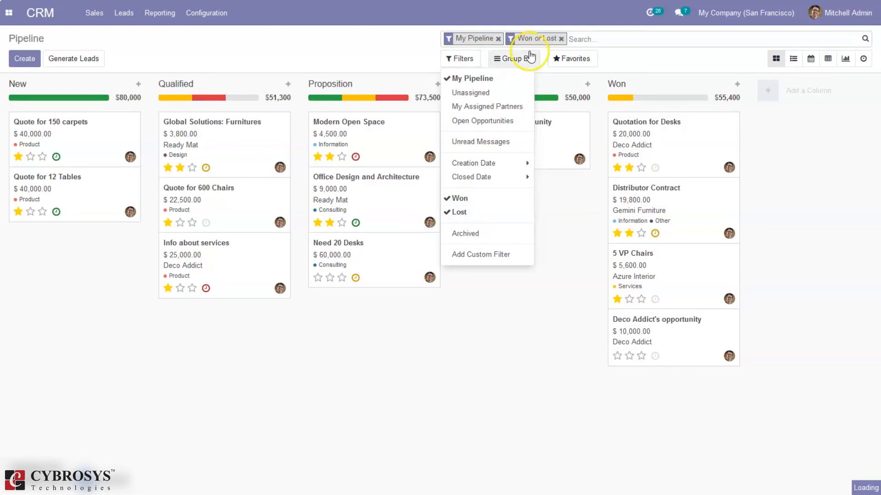
{"action": "left_click", "coordinate": [513, 58]}
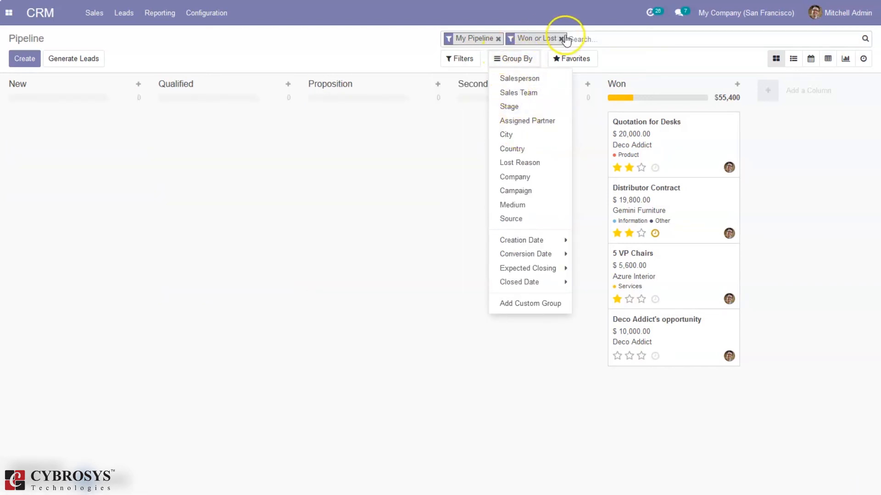
{"action": "mouse_move", "coordinate": [562, 39]}
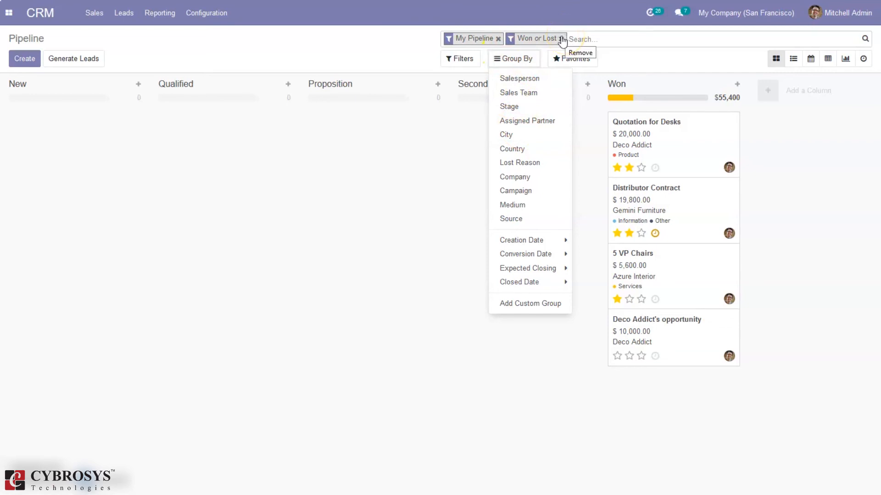
{"action": "left_click", "coordinate": [561, 38]}
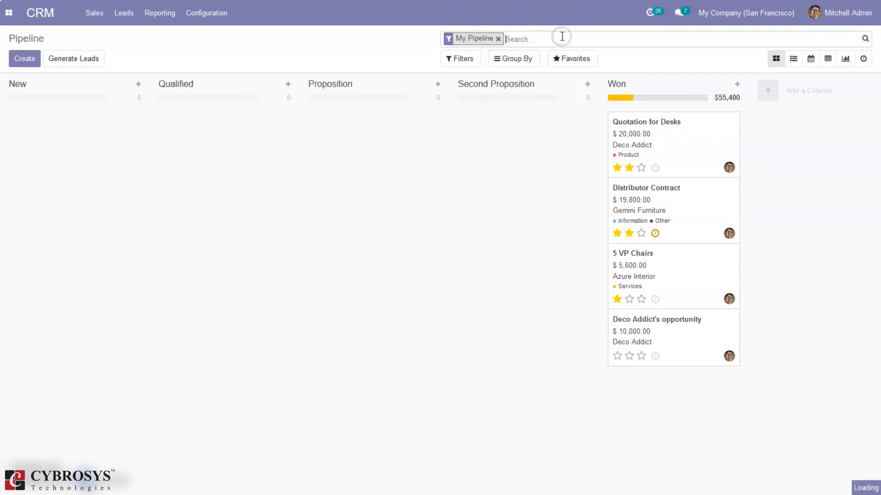
- Group the pipeline by Lost Reason only, removing the temporary Company grouping
{"action": "left_click", "coordinate": [512, 58]}
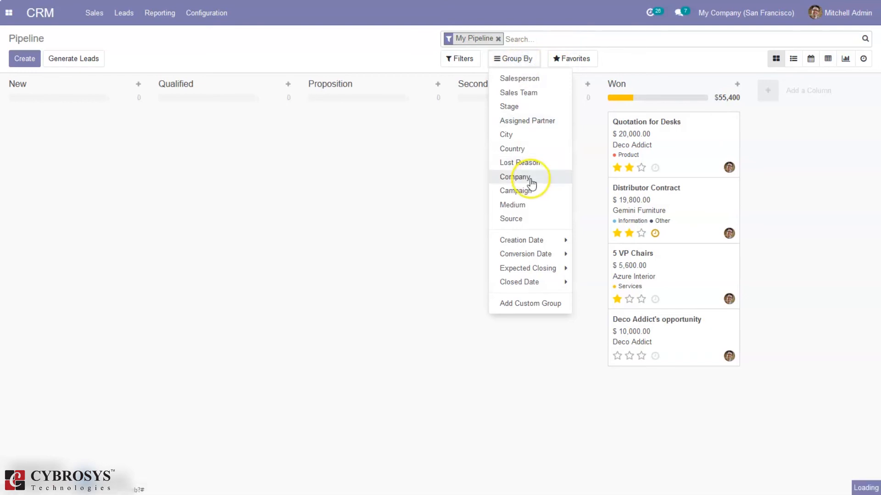
{"action": "left_click", "coordinate": [515, 177]}
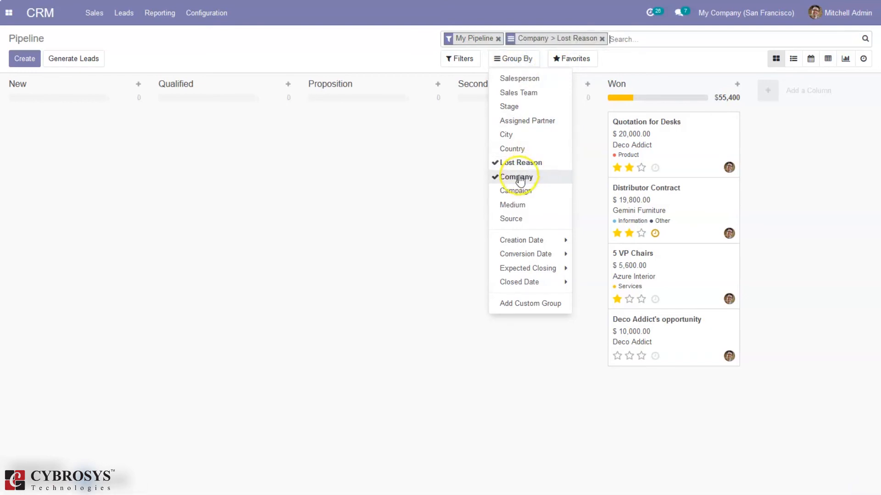
{"action": "left_click", "coordinate": [514, 177]}
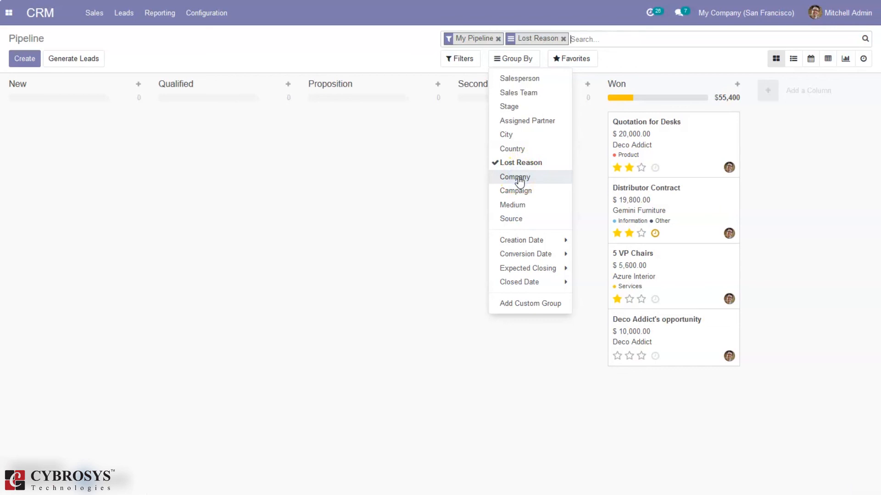
{"action": "left_click", "coordinate": [514, 177]}
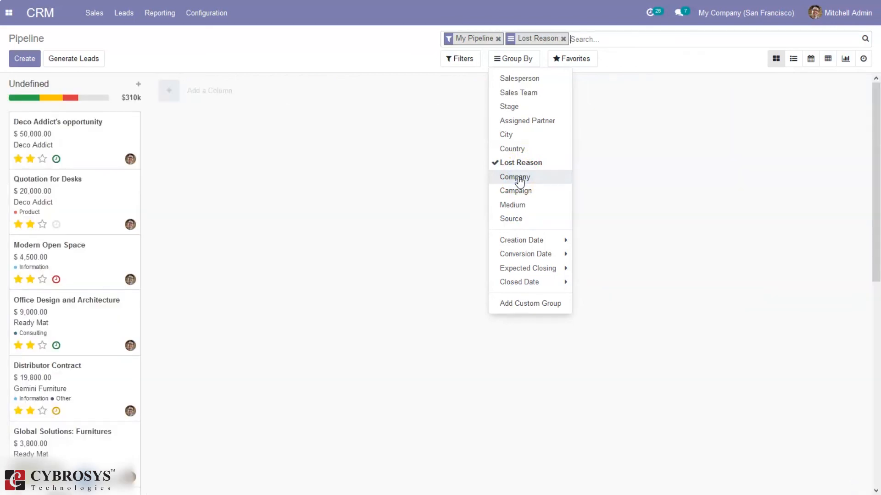
{"action": "mouse_move", "coordinate": [516, 163]}
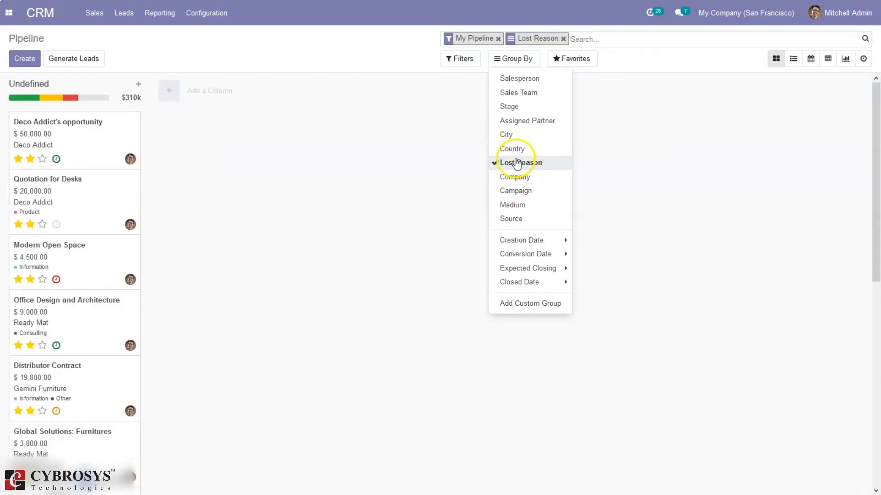